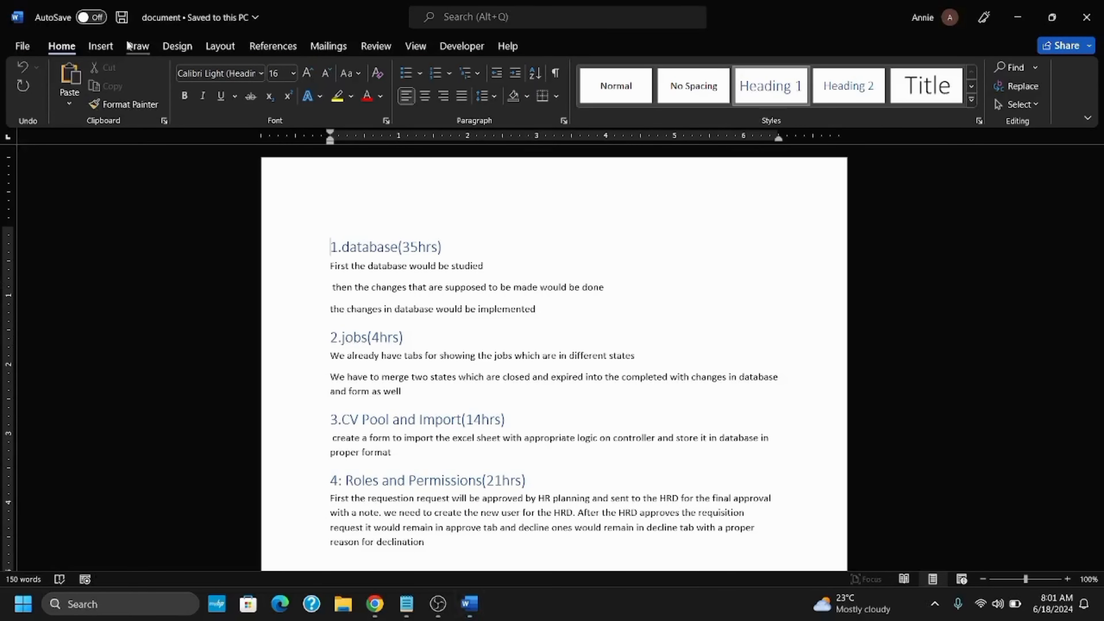
Show the Page Number menu from the Insert ribbon's Header & Footer group.
{"action": "left_click", "coordinate": [100, 46]}
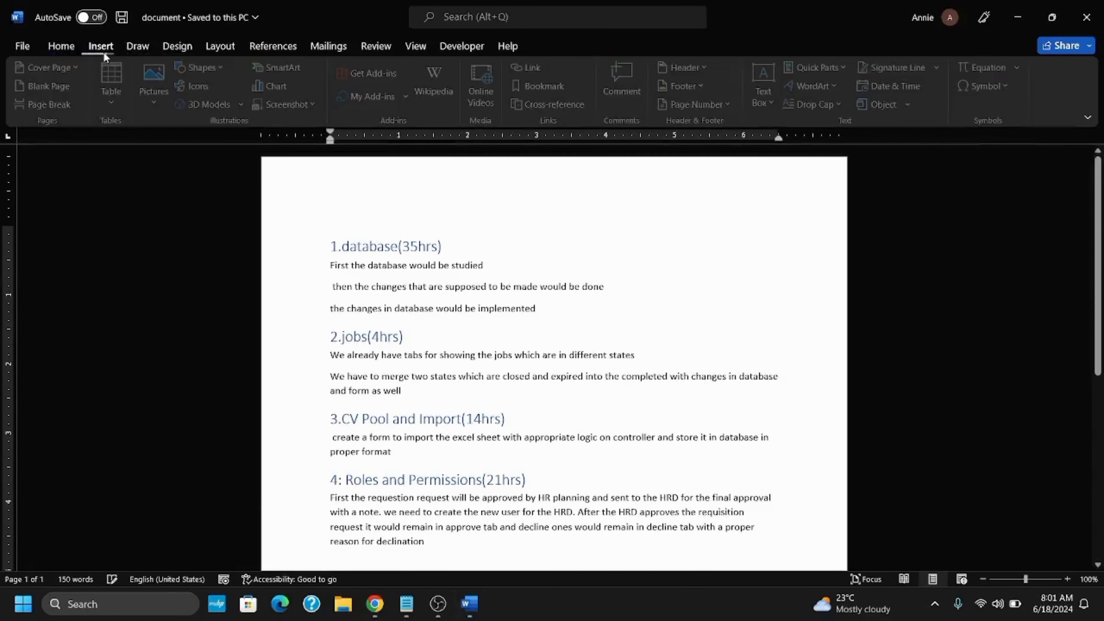
{"action": "mouse_move", "coordinate": [212, 104]}
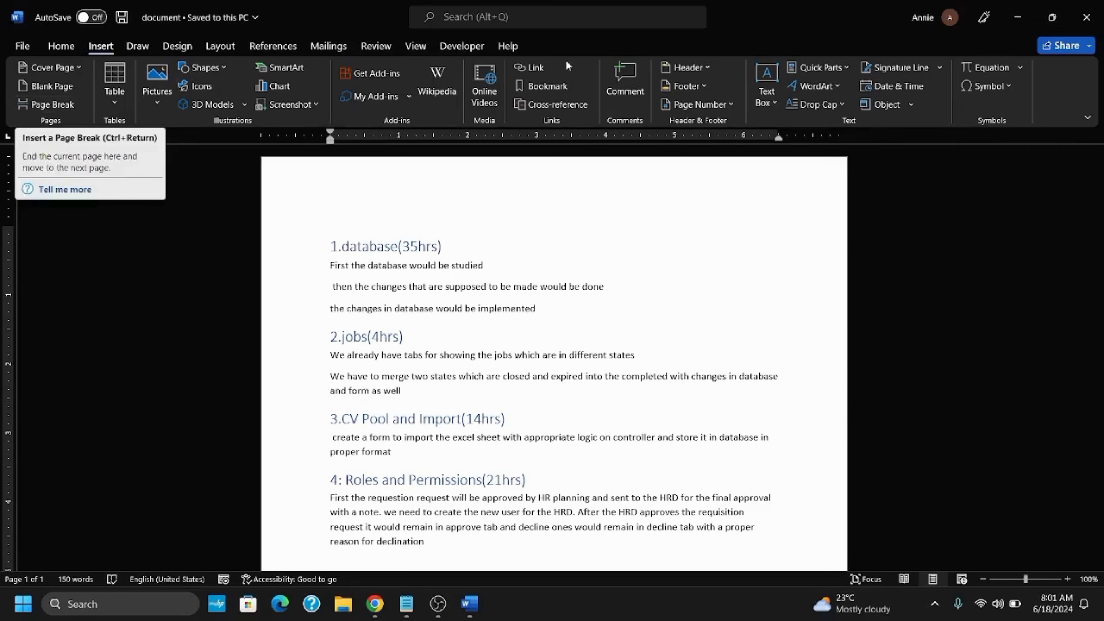
{"action": "left_click", "coordinate": [697, 104]}
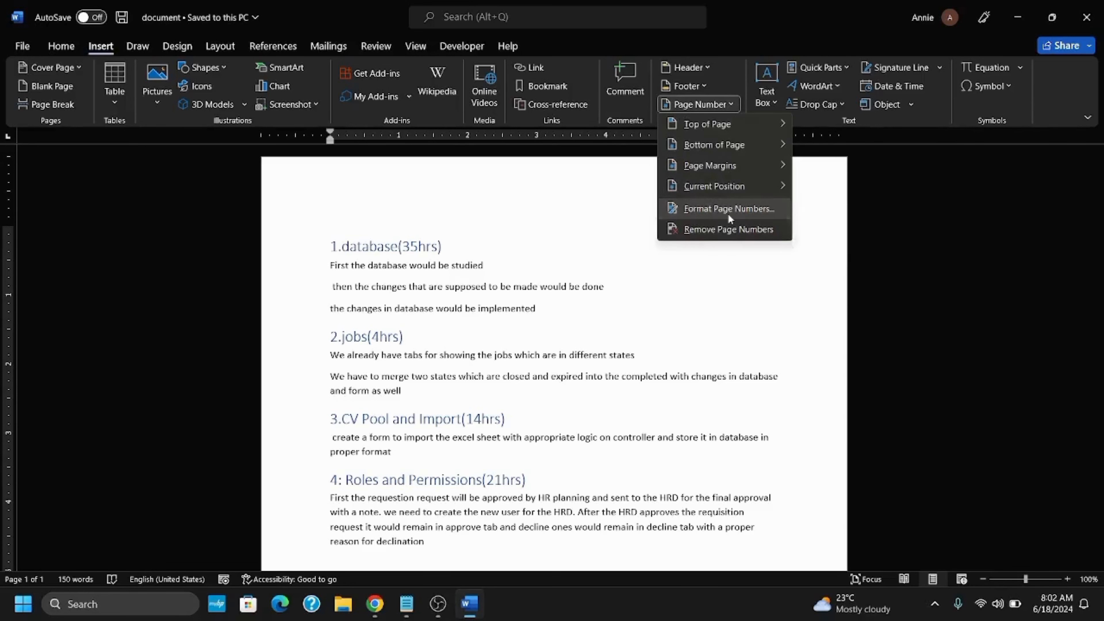
Set Page Number Format to Start at 0 and confirm.
{"action": "left_click", "coordinate": [727, 208]}
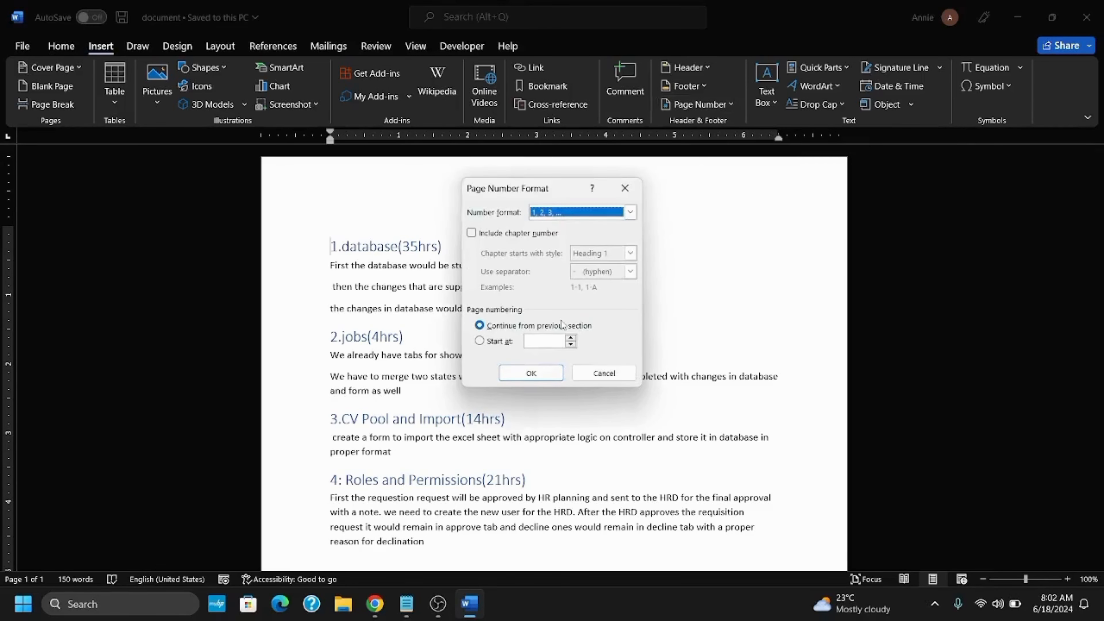
{"action": "left_click", "coordinate": [480, 341]}
{"action": "type", "text": "0"}
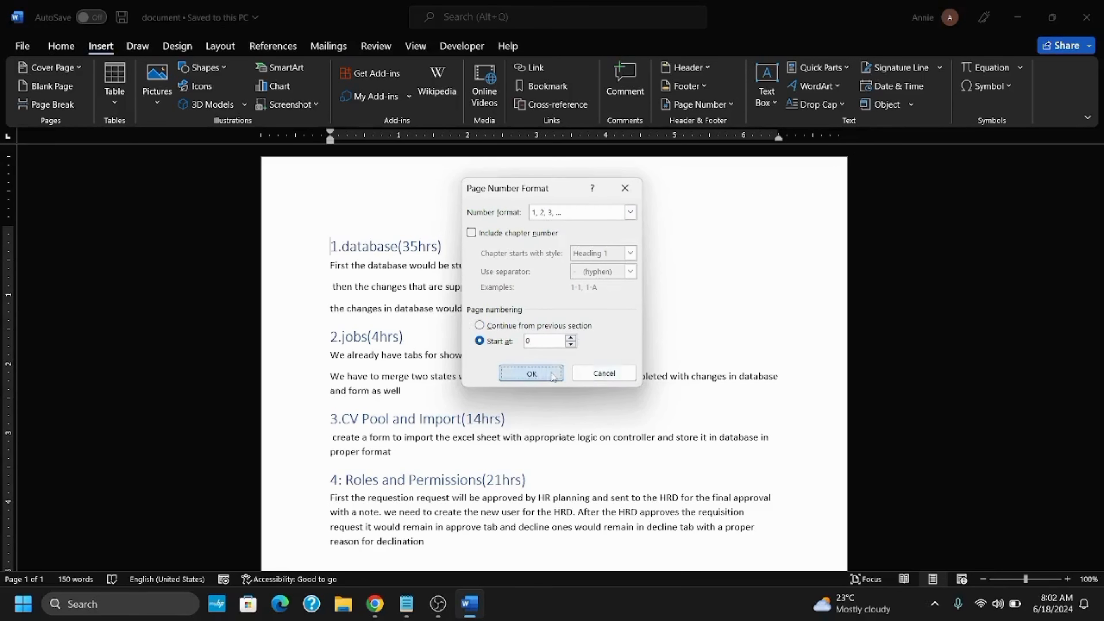
{"action": "left_click", "coordinate": [531, 373]}
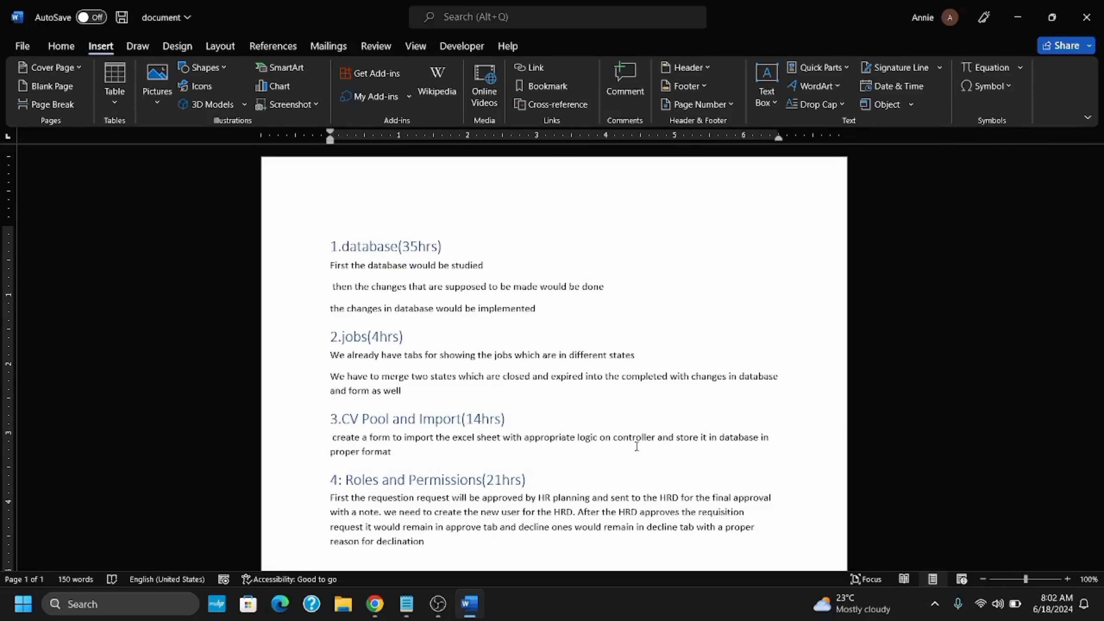
{"action": "mouse_move", "coordinate": [696, 104]}
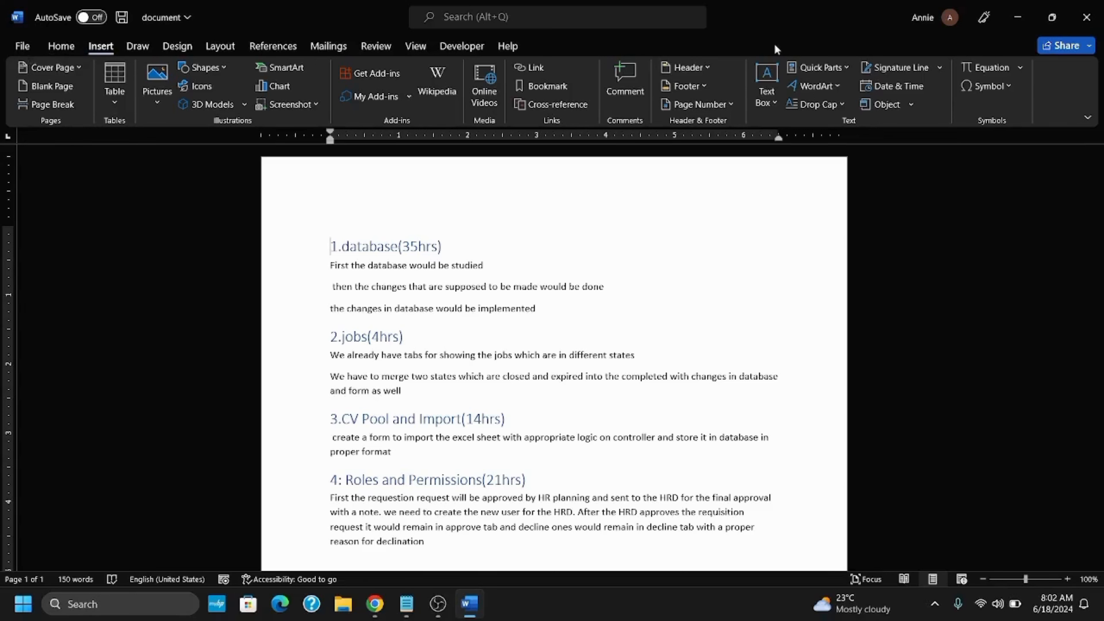
Insert a Plain Number at Top of Page, showing 0, and return to the Insert ribbon.
{"action": "left_click", "coordinate": [694, 103]}
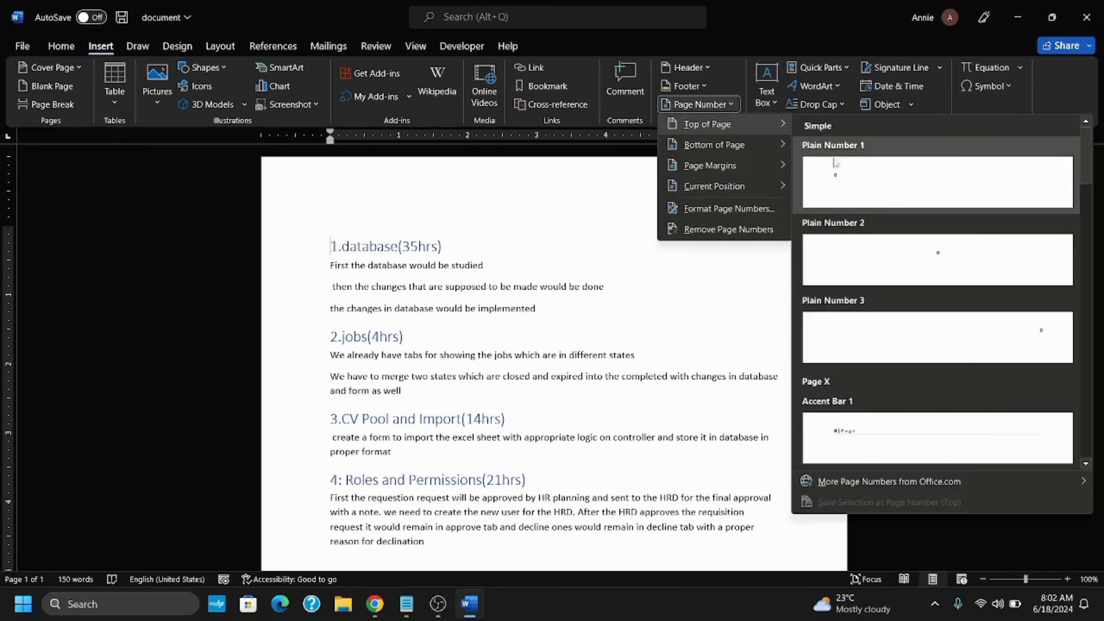
{"action": "left_click", "coordinate": [833, 181]}
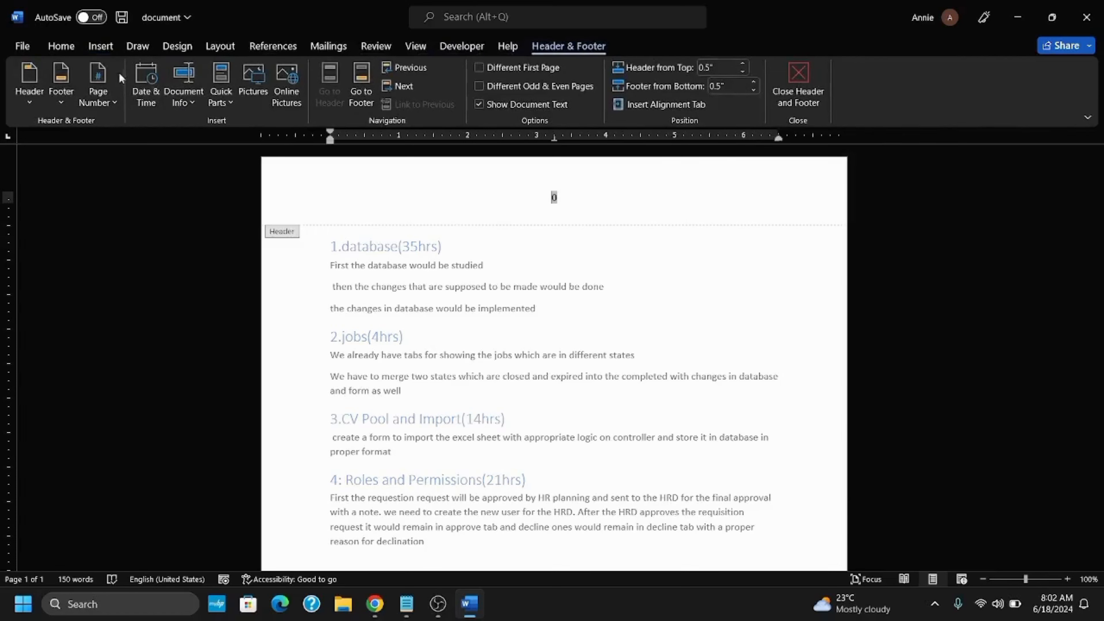
{"action": "left_click", "coordinate": [100, 46]}
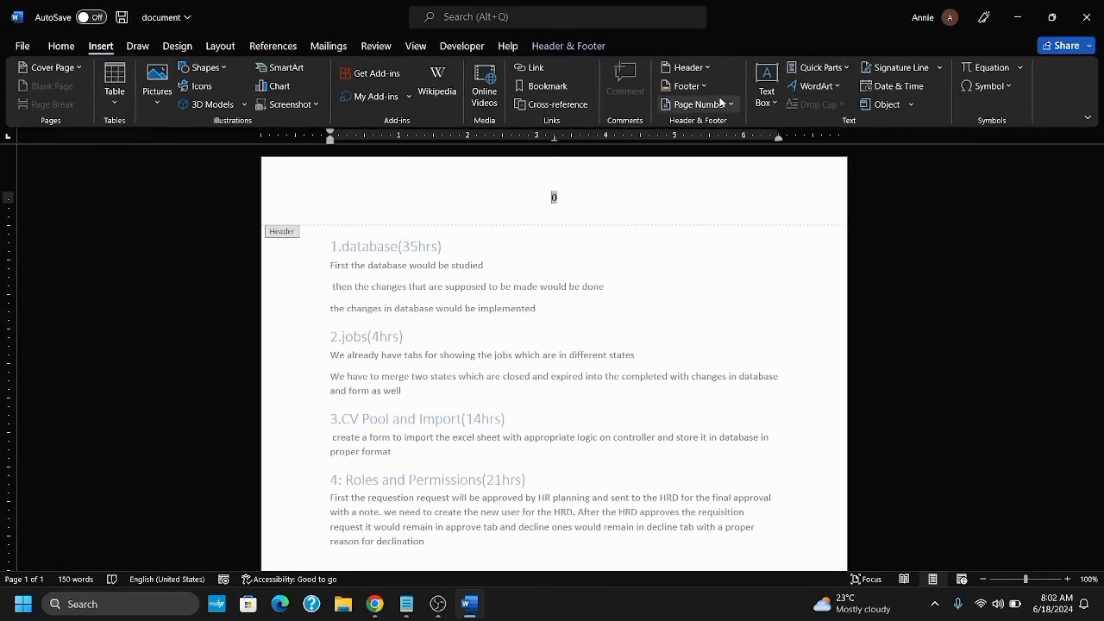
Raise the Page Number Format Start at value to 1 so the top page number reads 1.
{"action": "left_click", "coordinate": [693, 104]}
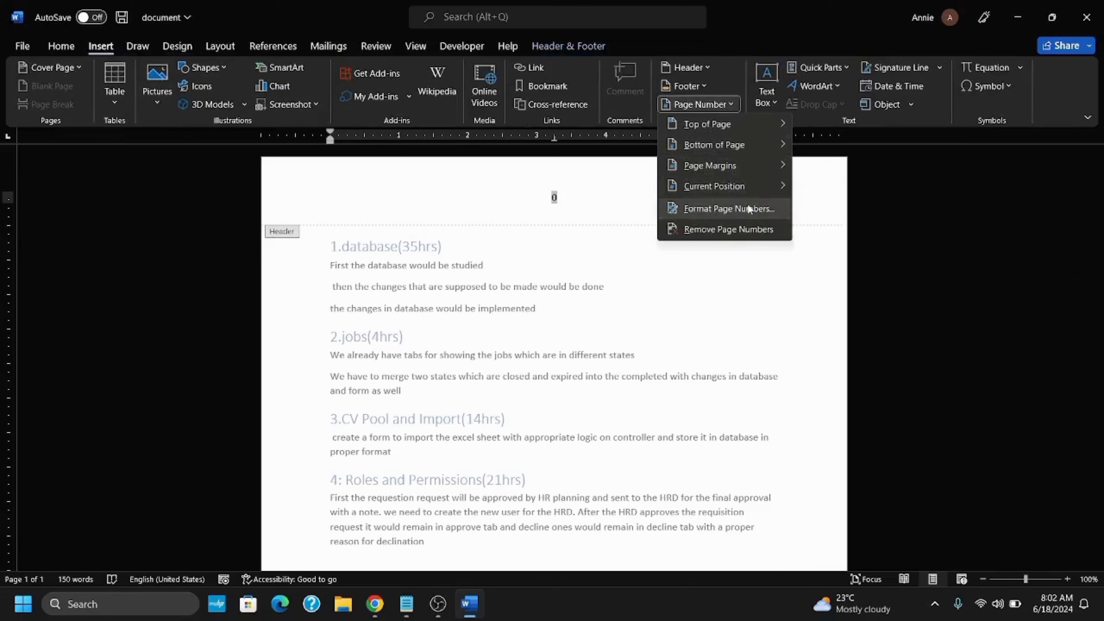
{"action": "left_click", "coordinate": [728, 209]}
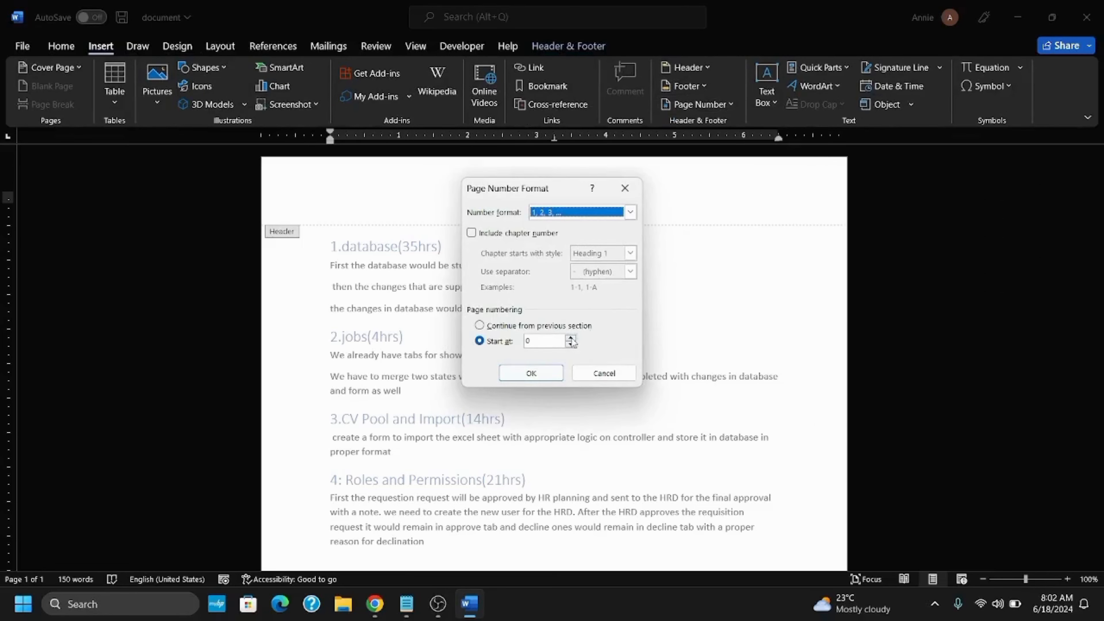
{"action": "left_click", "coordinate": [531, 373]}
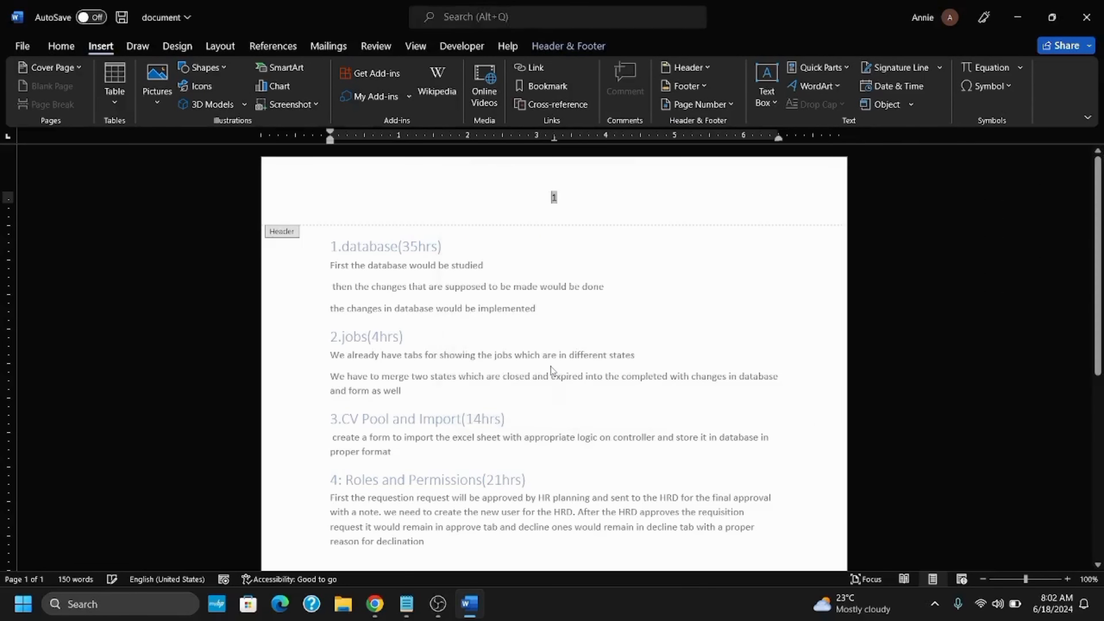
{"action": "scroll", "scroll_direction": "down", "scroll_amount": 3}
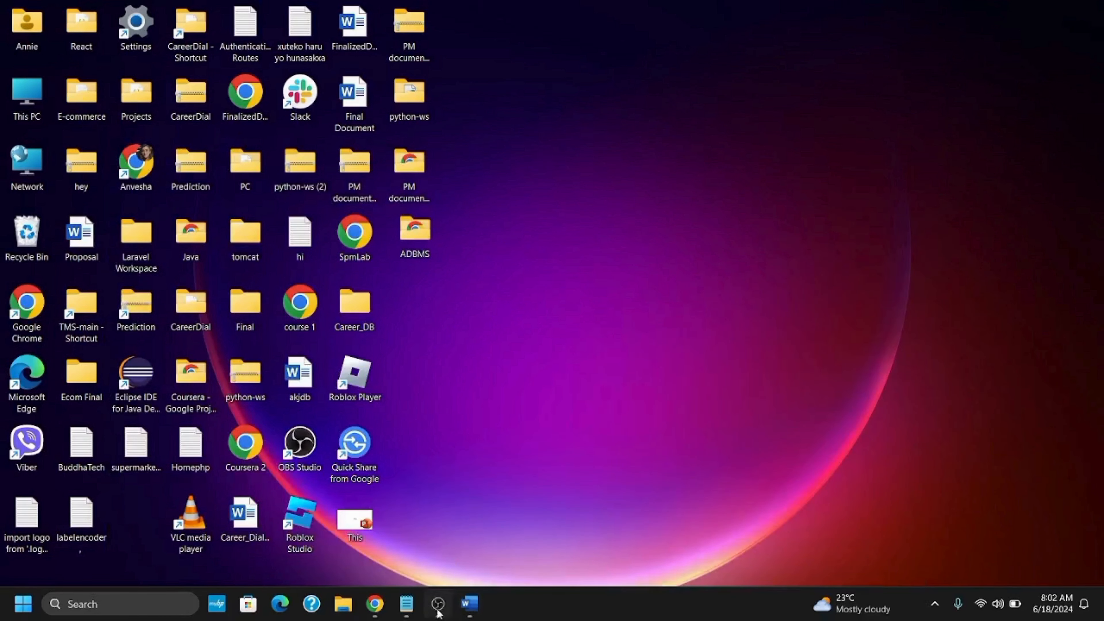
{"action": "left_click", "coordinate": [436, 603]}
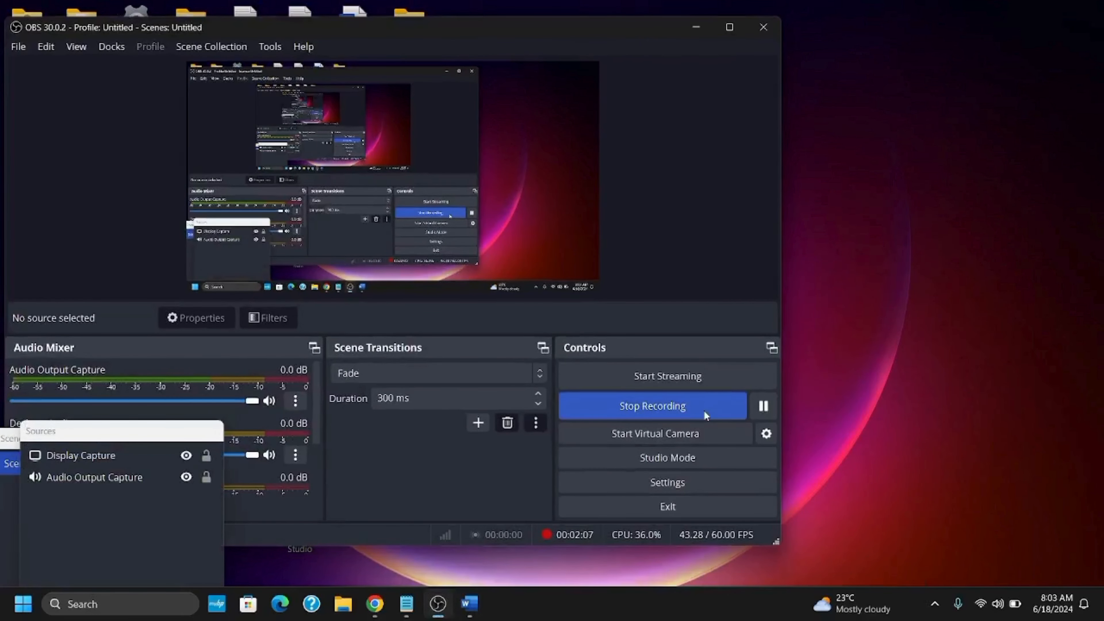